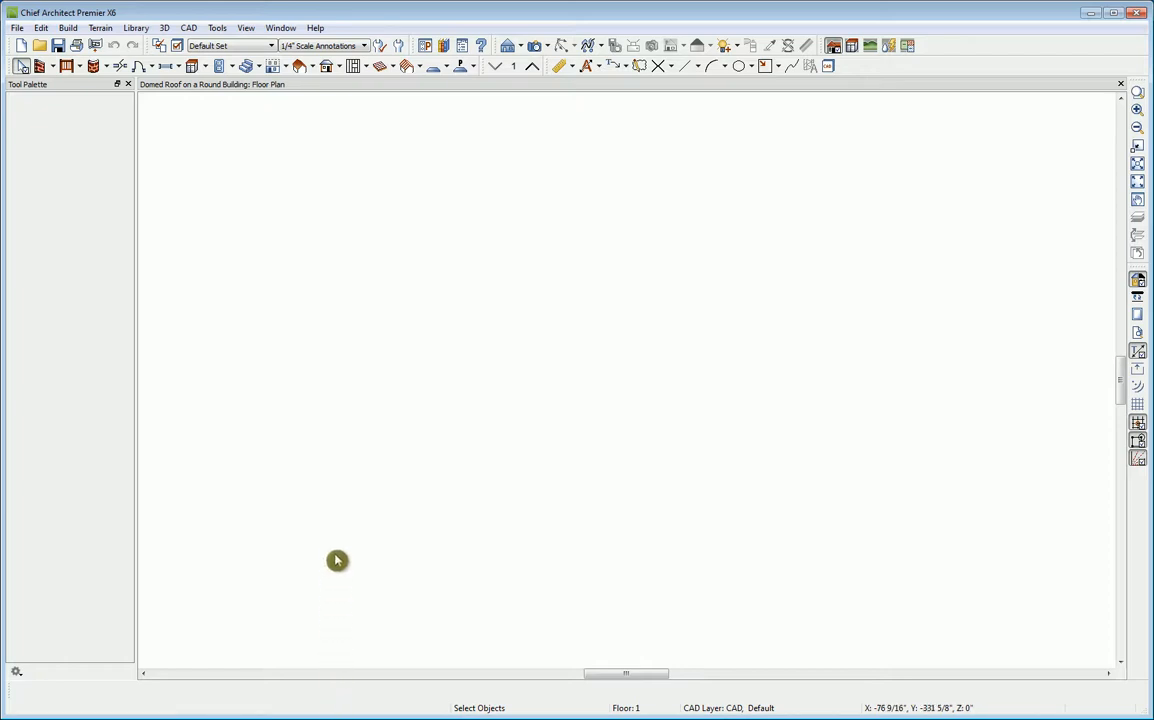
pyautogui.moveTo(364, 248)
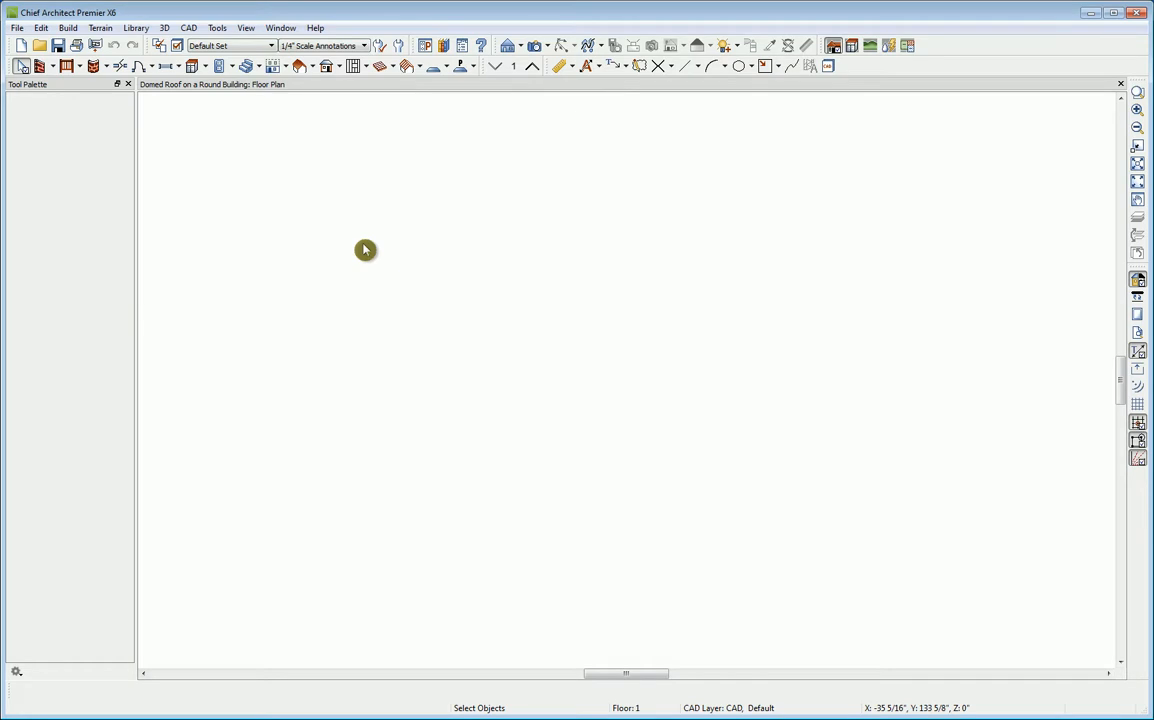
pyautogui.moveTo(92, 98)
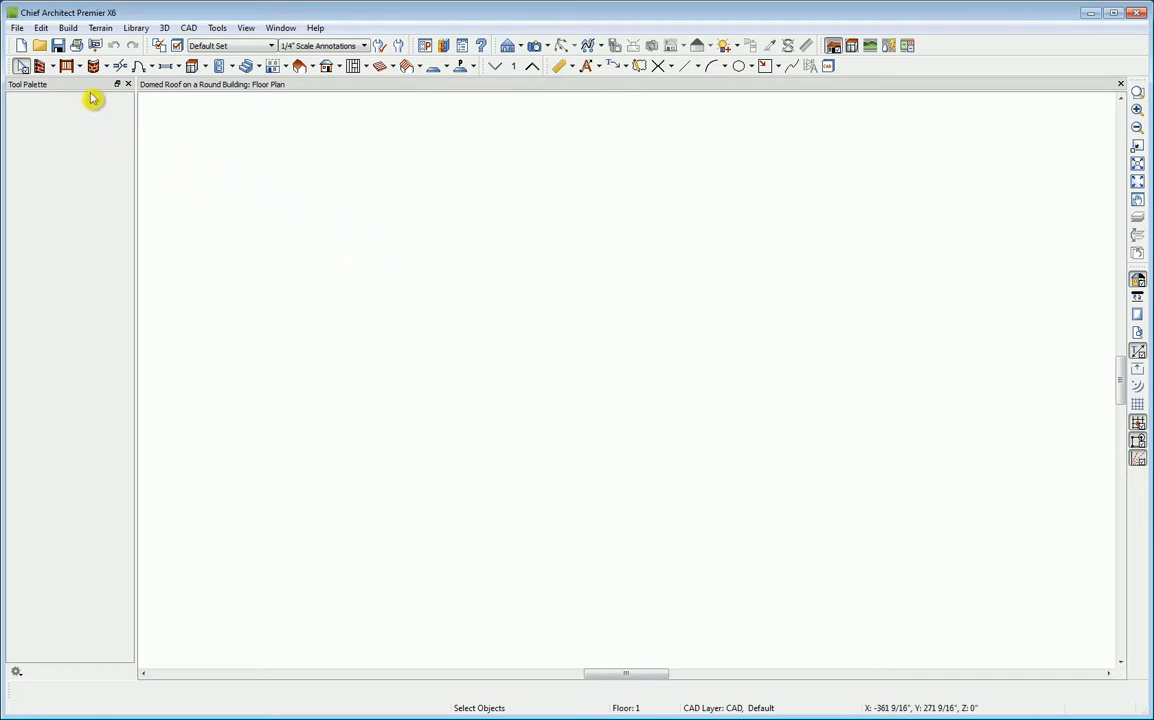
pyautogui.moveTo(92, 66)
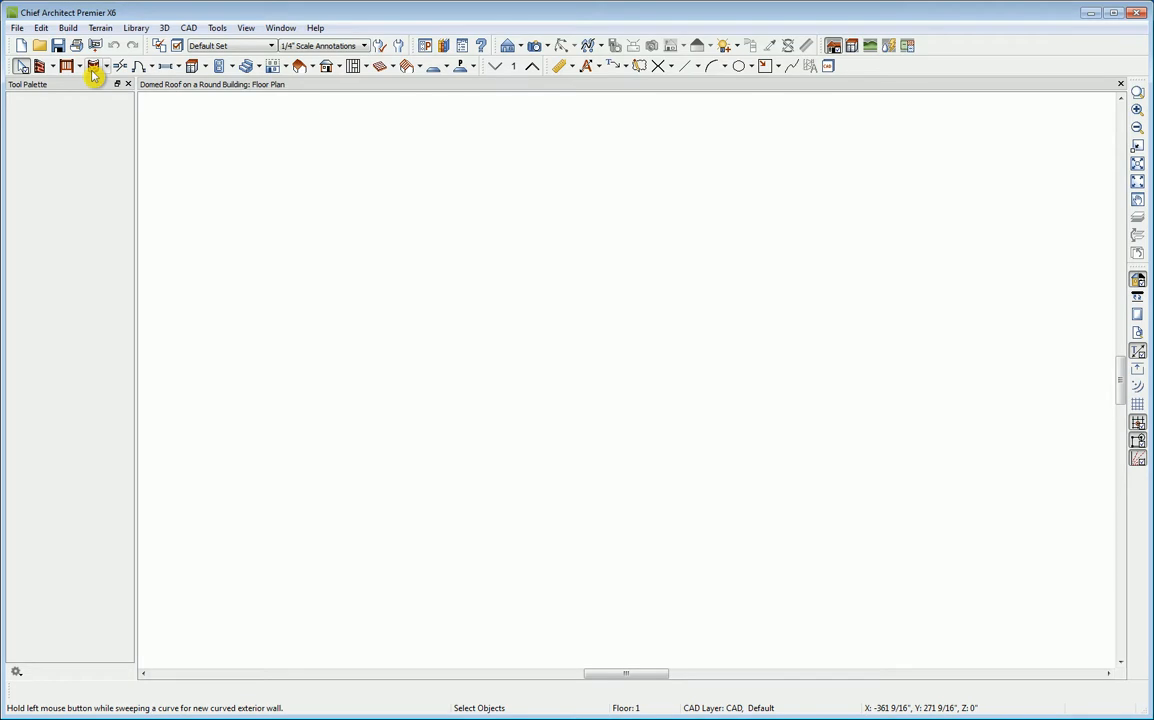
# - Draw straight exterior walls 48" long and leave two short parallel walls standing
pyautogui.click(44, 66)
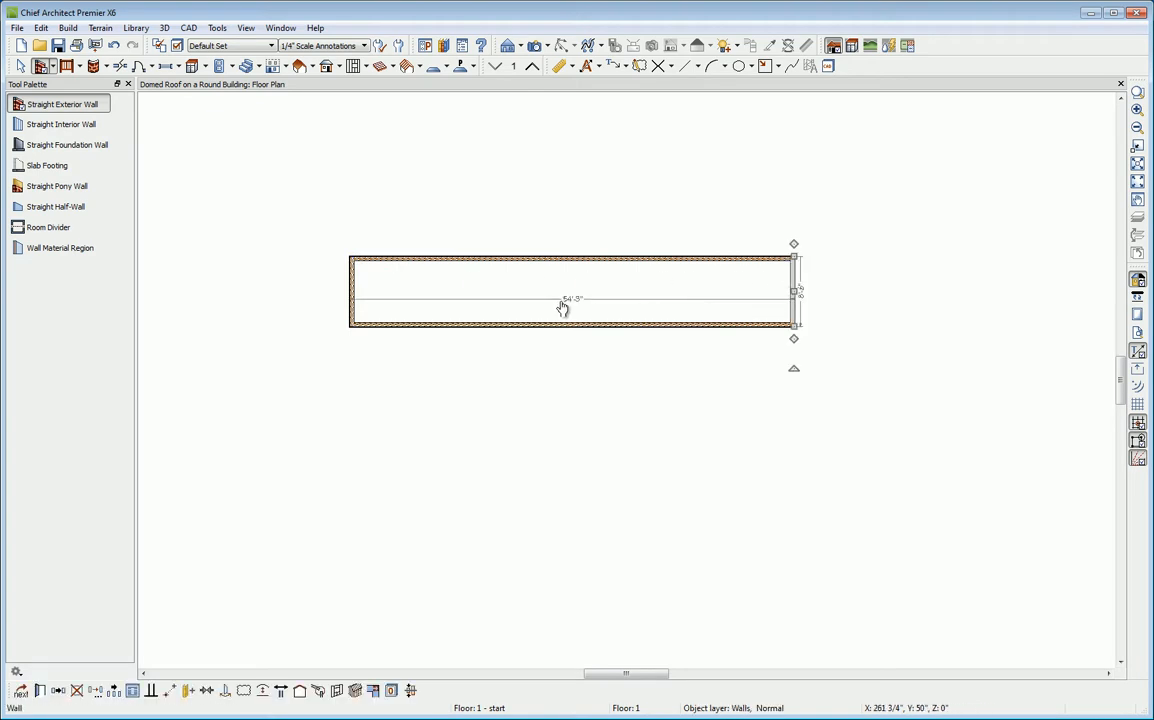
pyautogui.moveTo(758, 304)
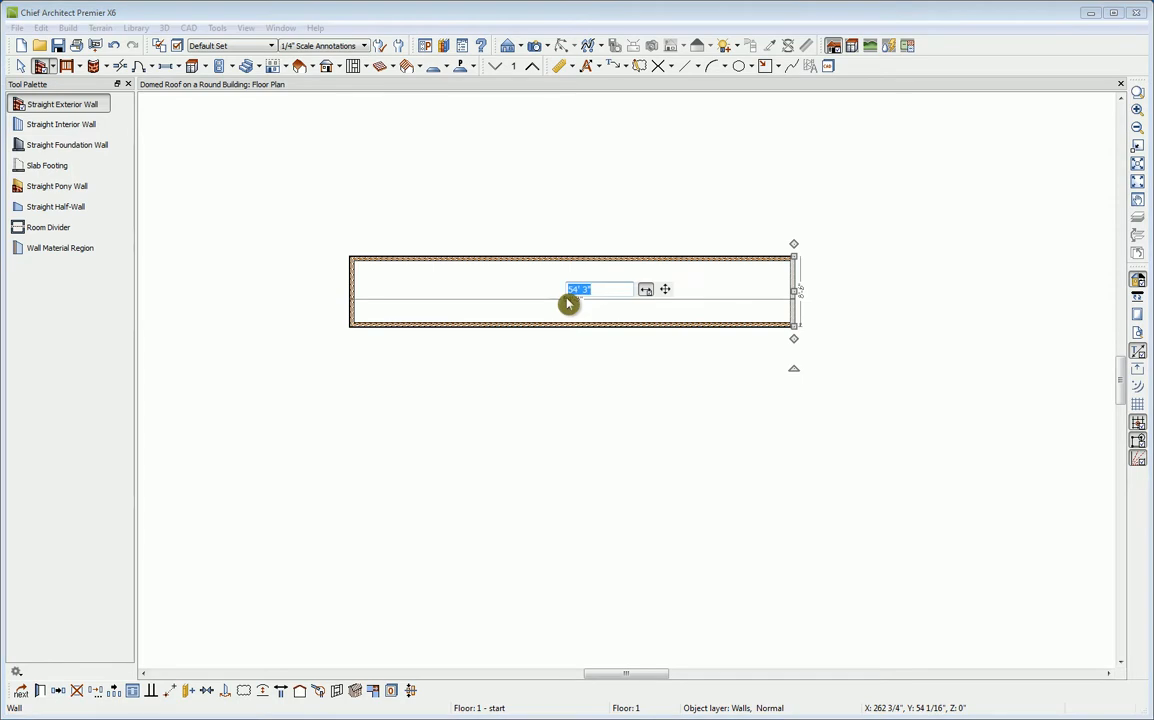
pyautogui.write('48')
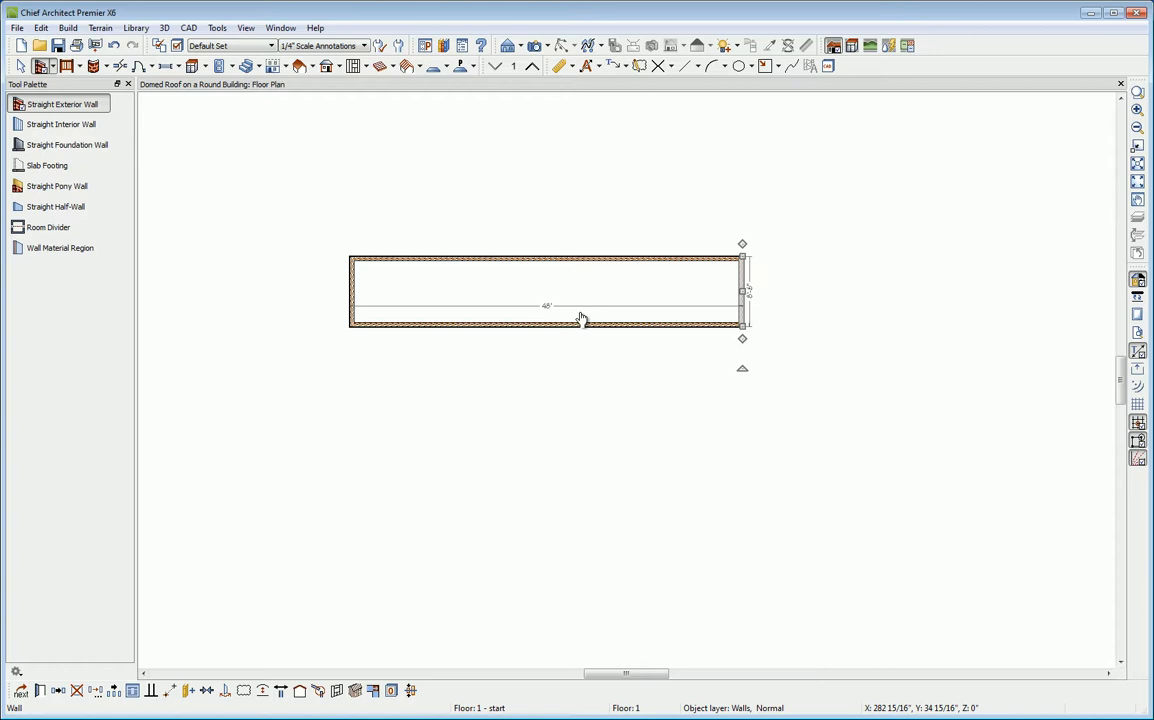
pyautogui.click(476, 202)
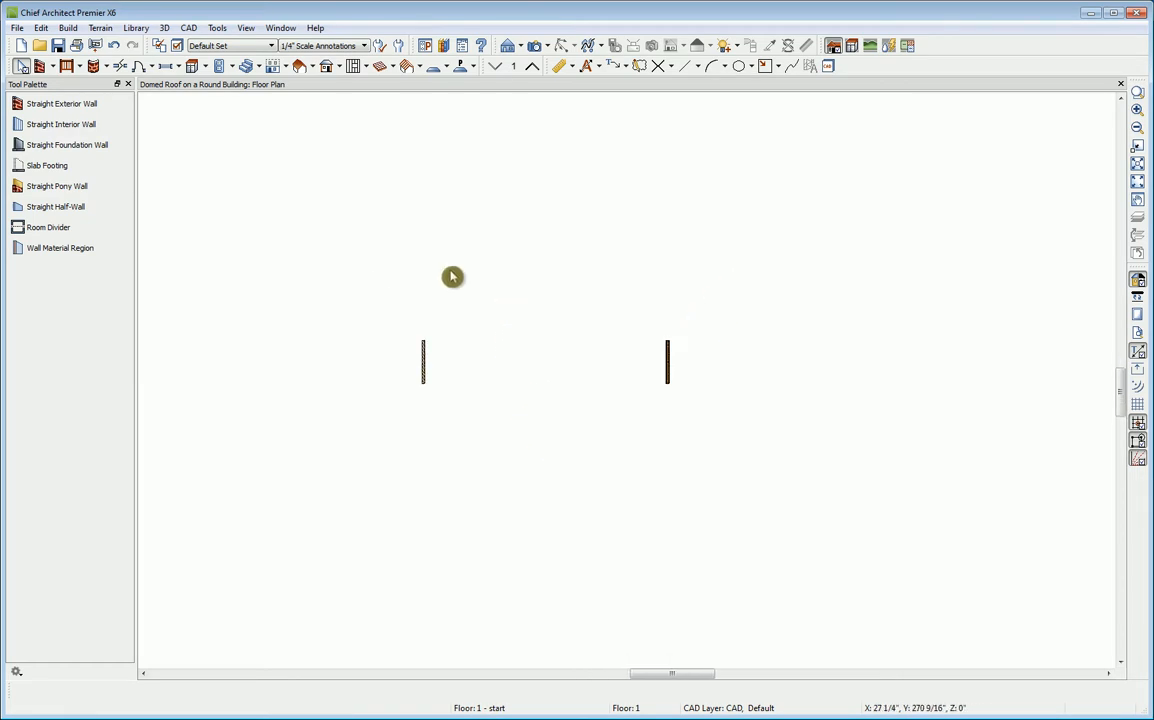
# - Draw a curved exterior wall between the wall tops with its radius measured to Outer Main
pyautogui.click(94, 64)
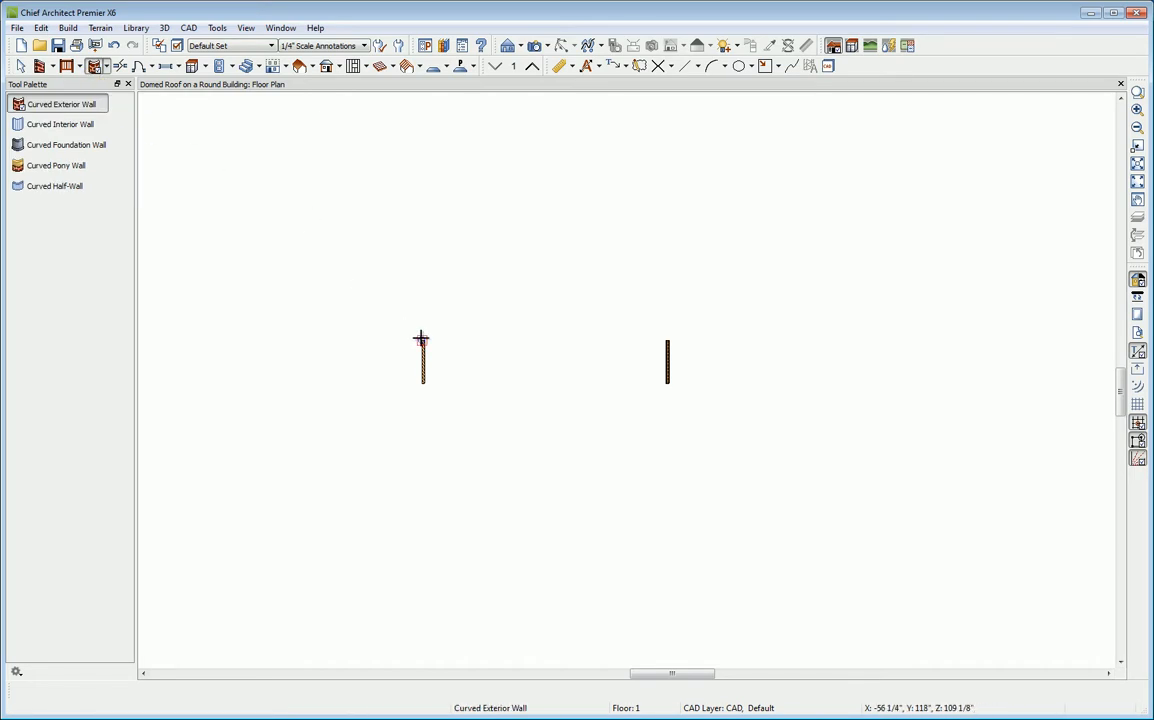
pyautogui.moveTo(420, 338); pyautogui.dragTo(480, 252)
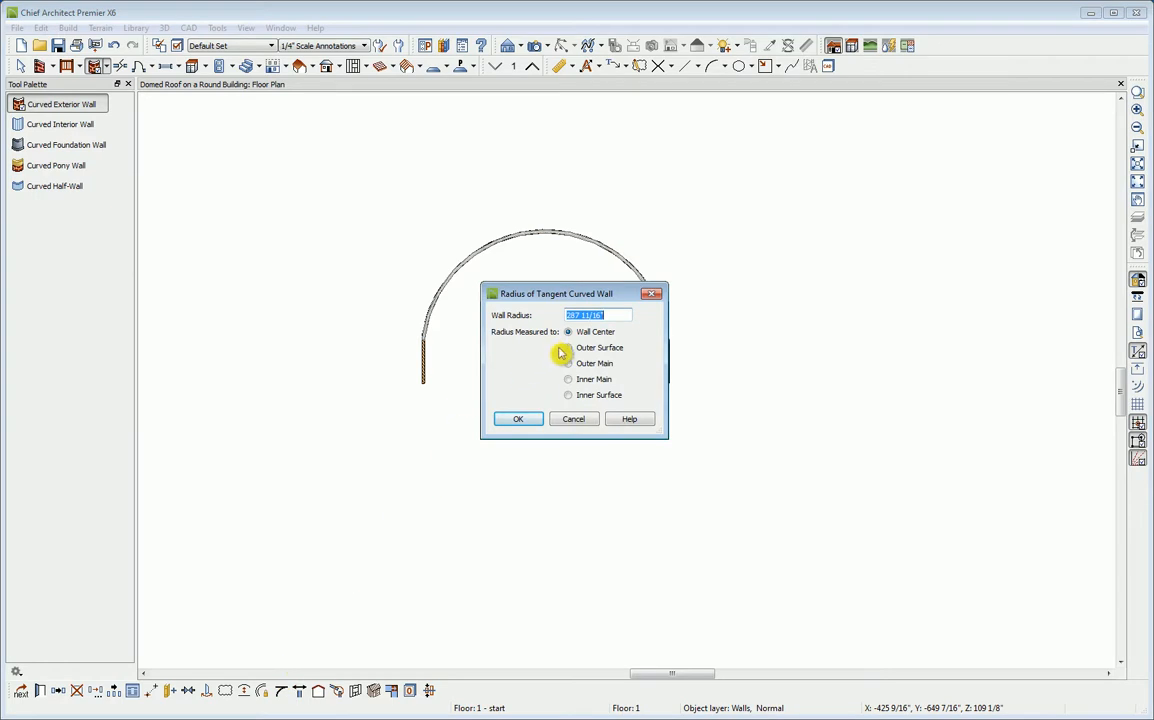
pyautogui.click(568, 364)
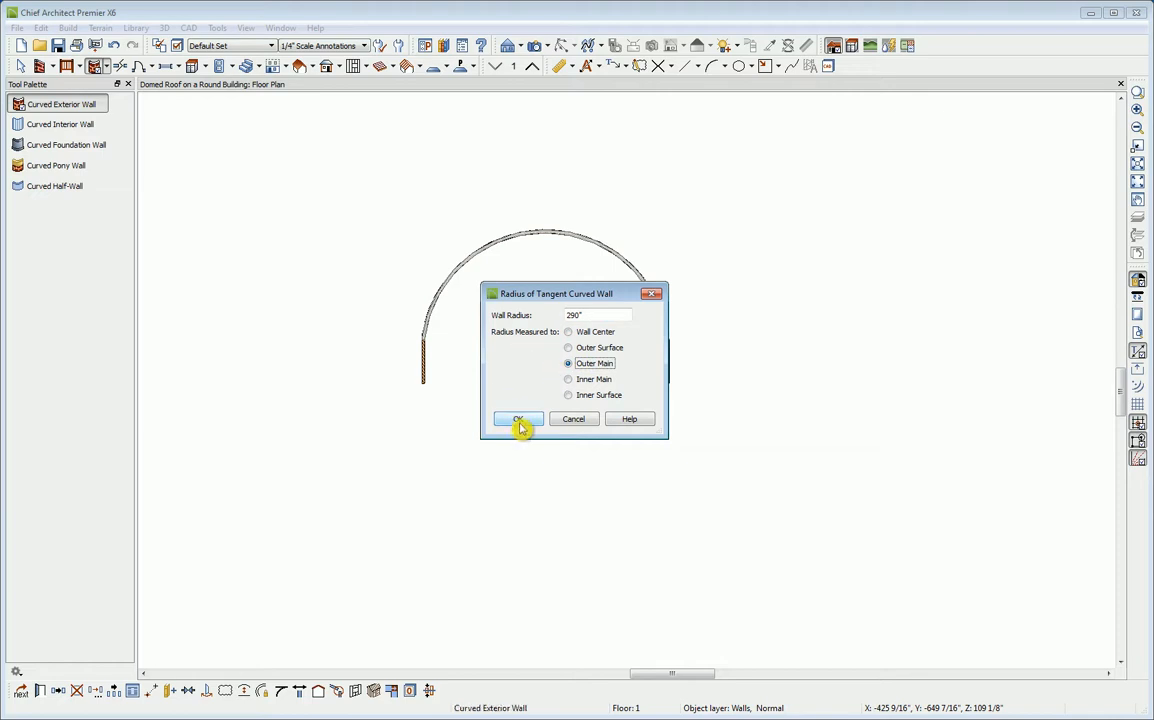
pyautogui.click(516, 418)
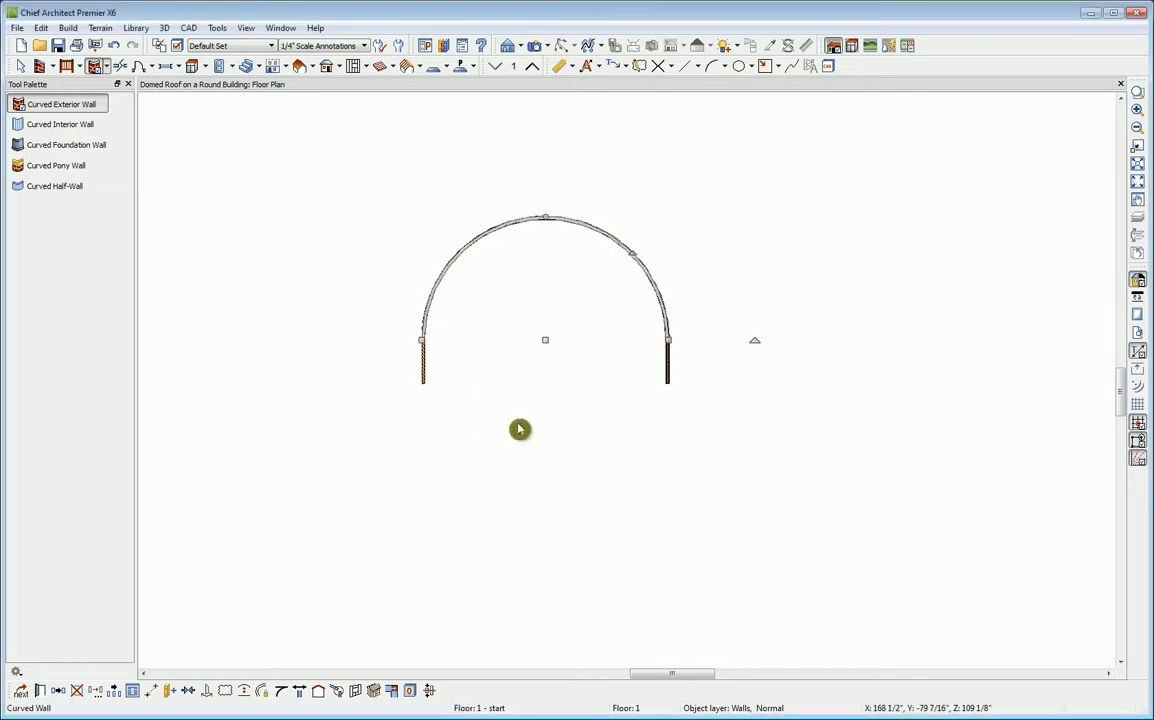
pyautogui.moveTo(674, 392)
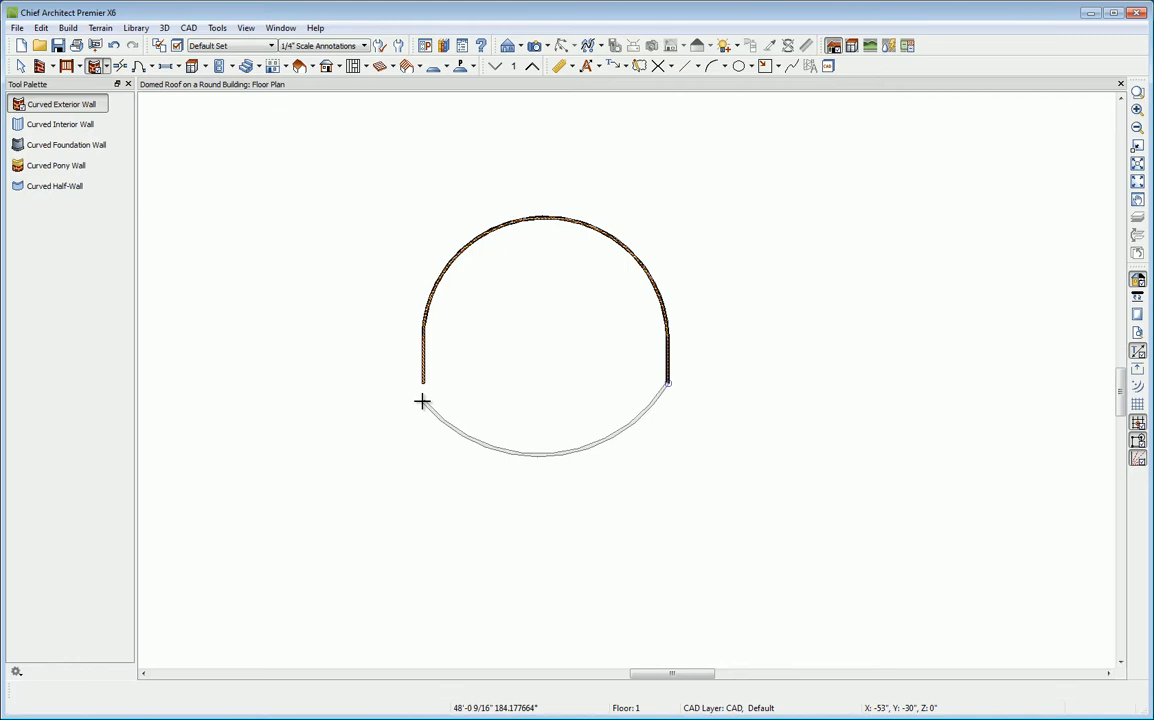
# - Draw the lower curved wall between the wall bottoms and accept its radius, closing the circle
pyautogui.click(420, 386)
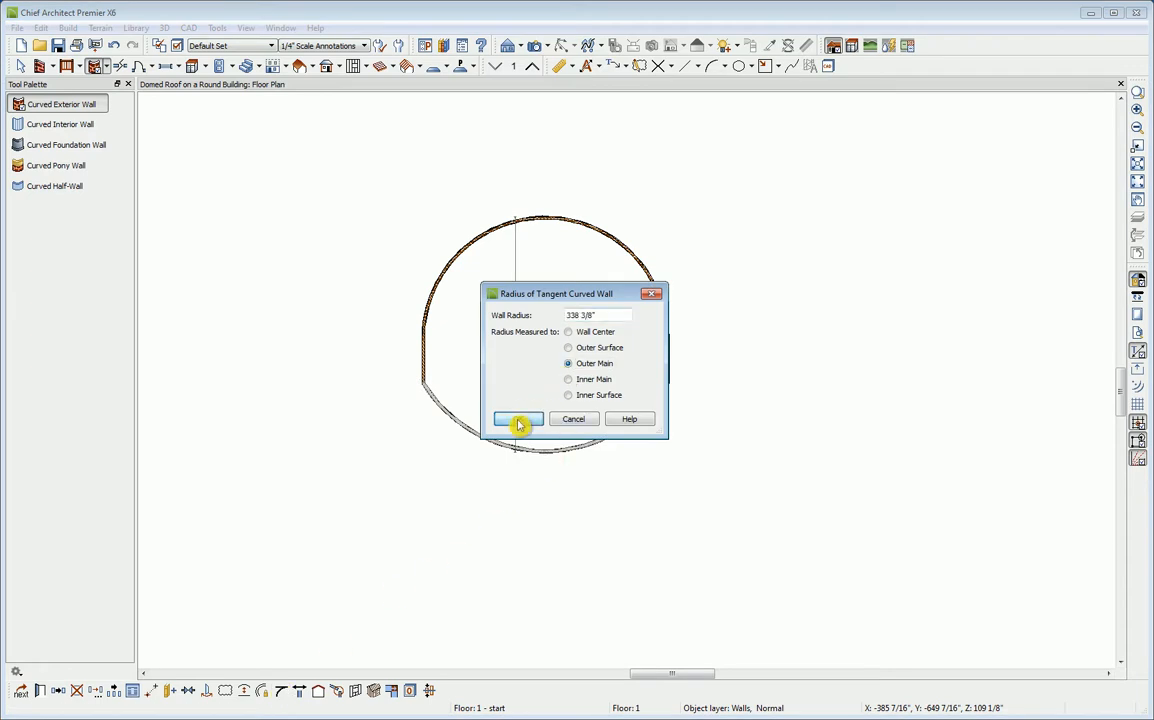
pyautogui.click(518, 420)
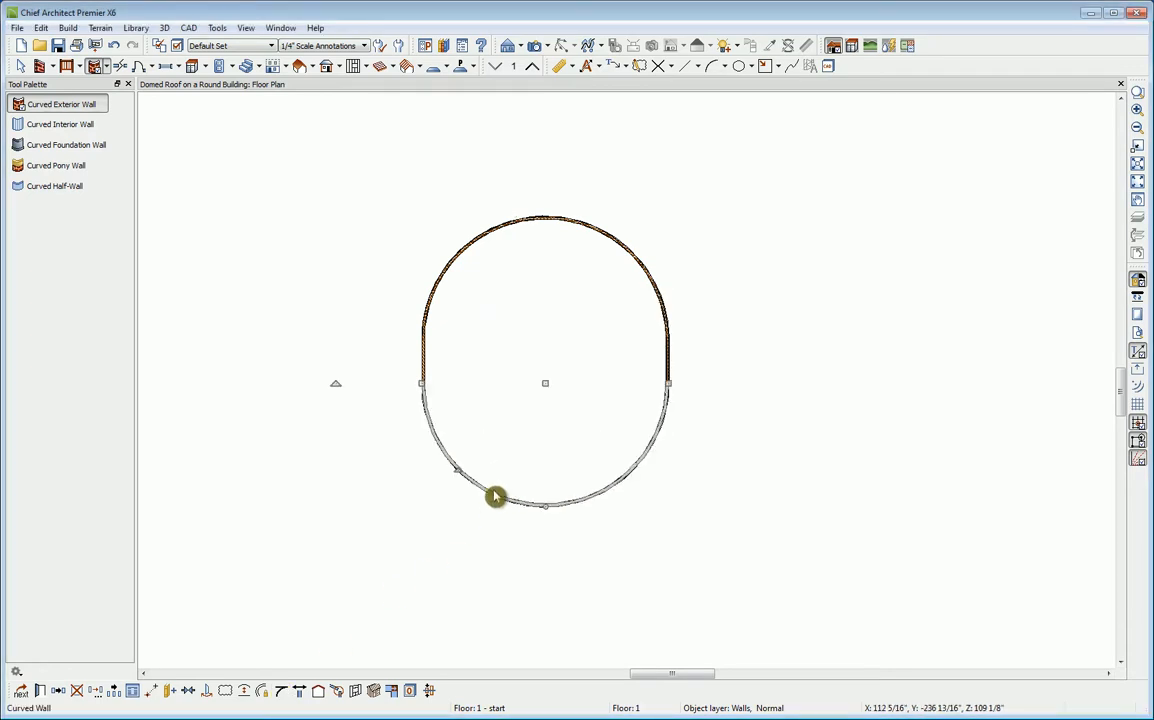
pyautogui.moveTo(506, 374)
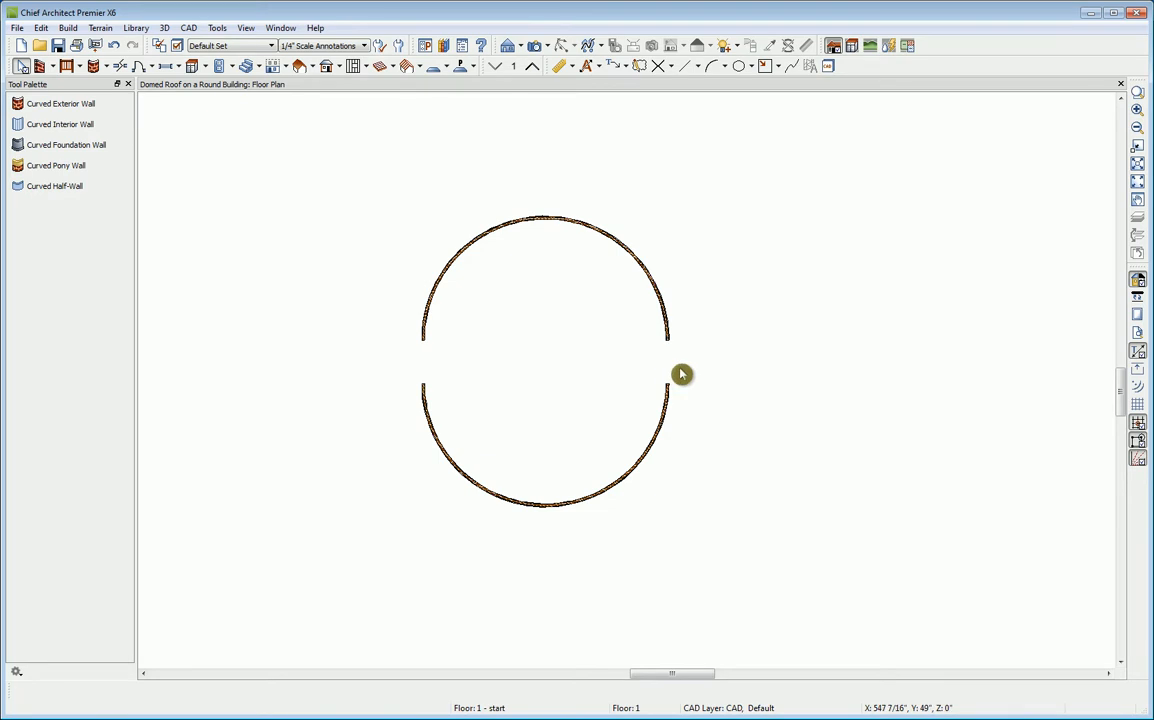
pyautogui.moveTo(1136, 390)
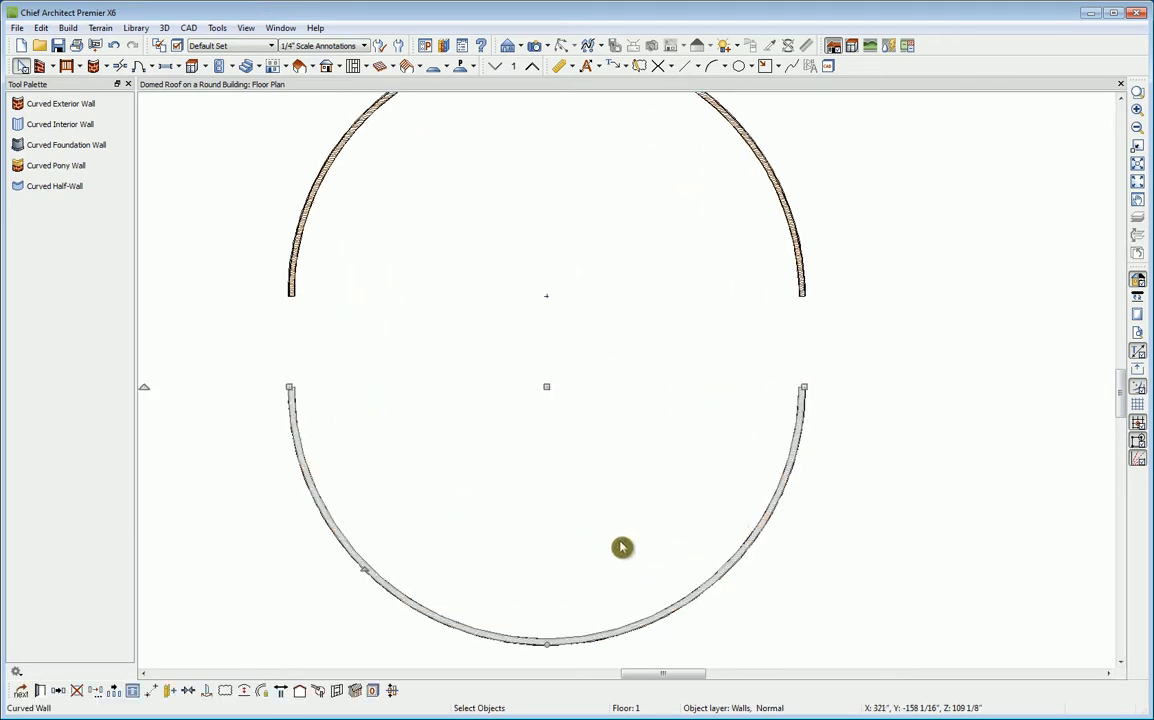
pyautogui.moveTo(152, 692)
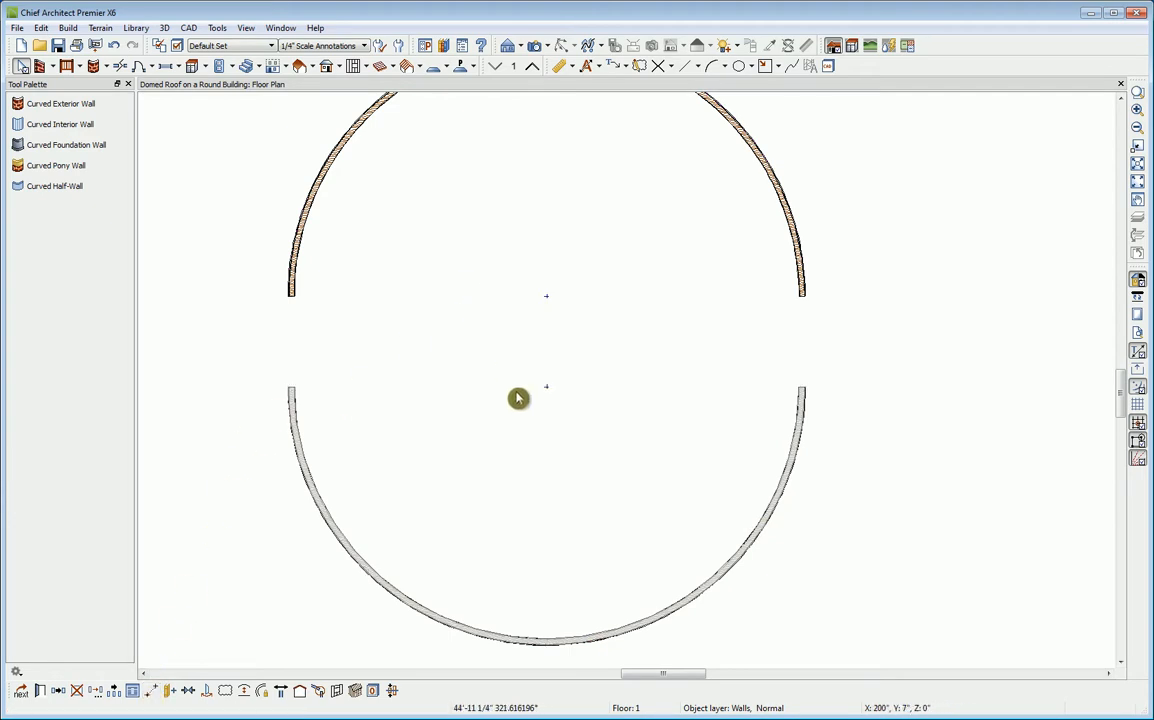
pyautogui.moveTo(548, 396)
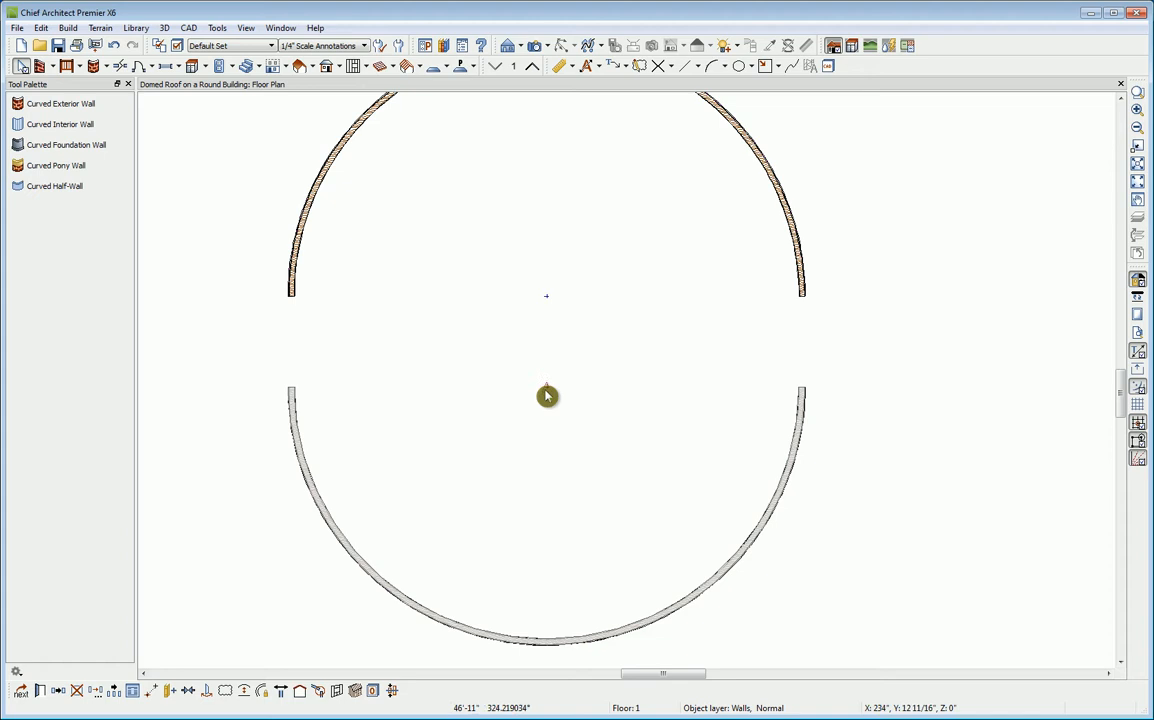
pyautogui.moveTo(548, 322)
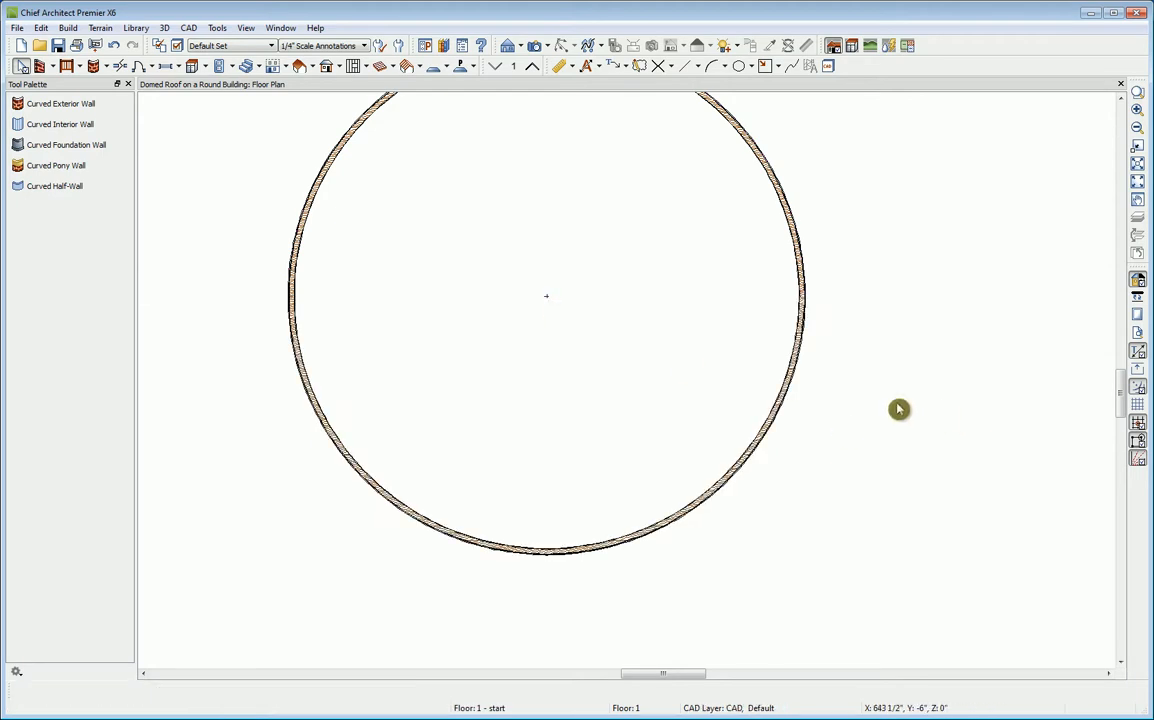
# - Stop drawing curved walls so the finished circular wall can be viewed whole
pyautogui.click(610, 404)
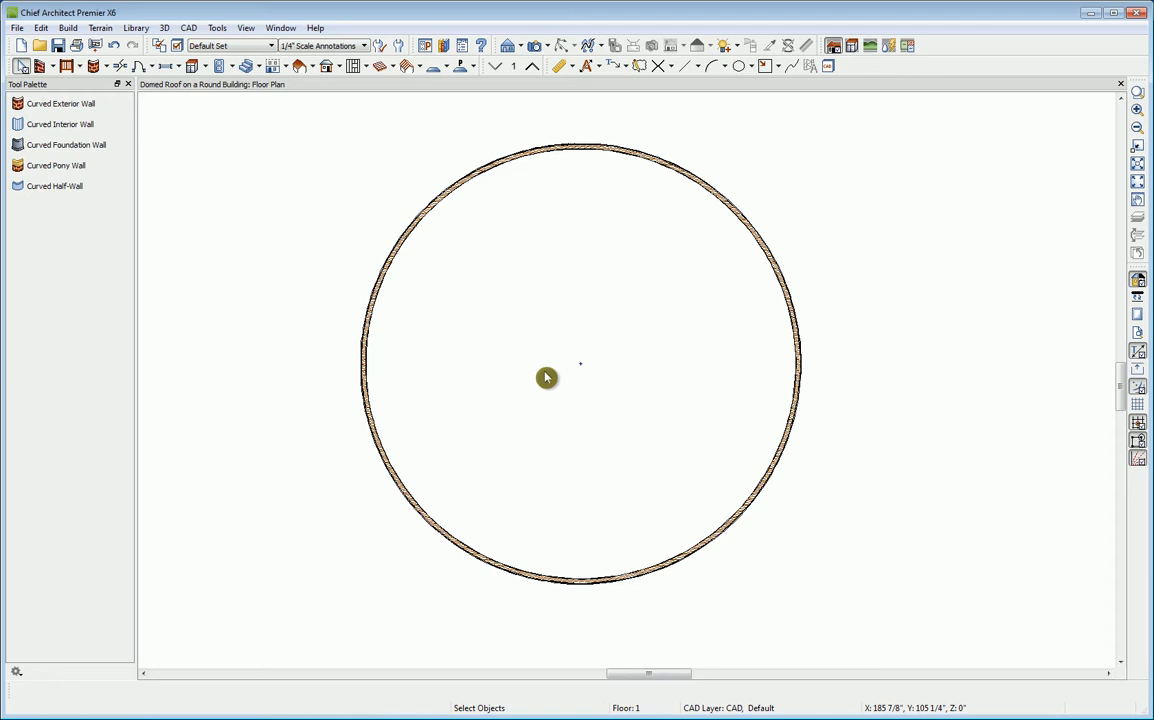
pyautogui.moveTo(296, 142)
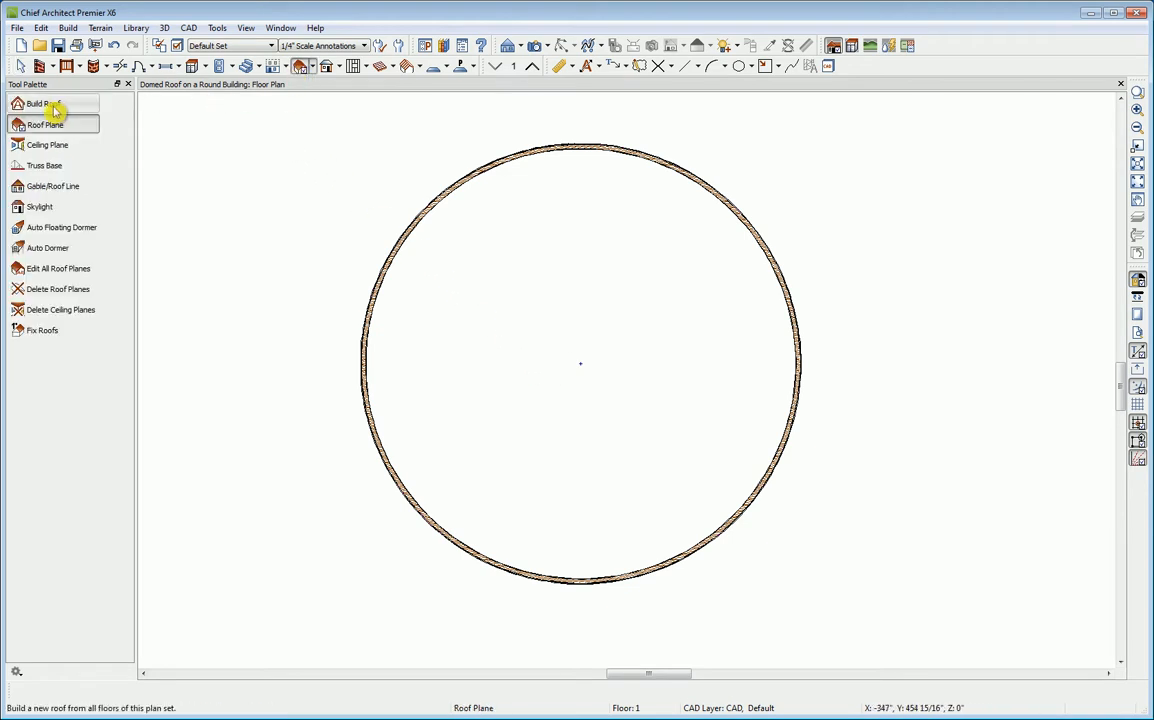
# - Build the roof automatically with pitch 6 and segment angle 2 at the curved wall
pyautogui.click(42, 104)
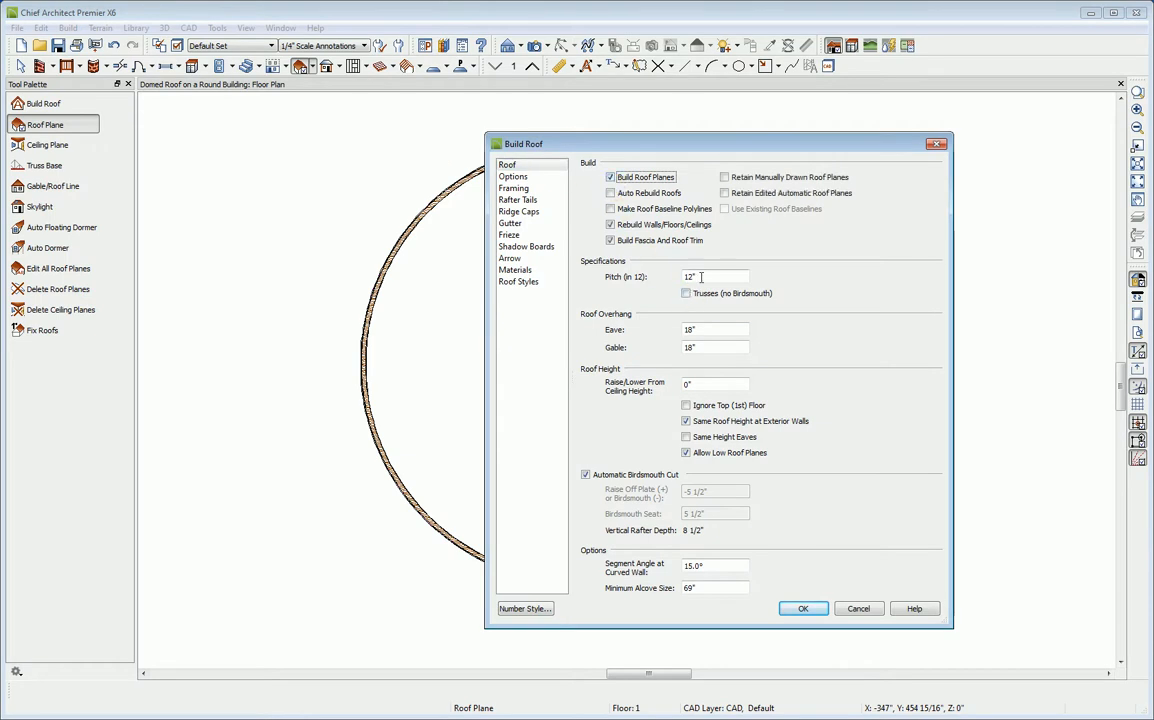
pyautogui.write('6')
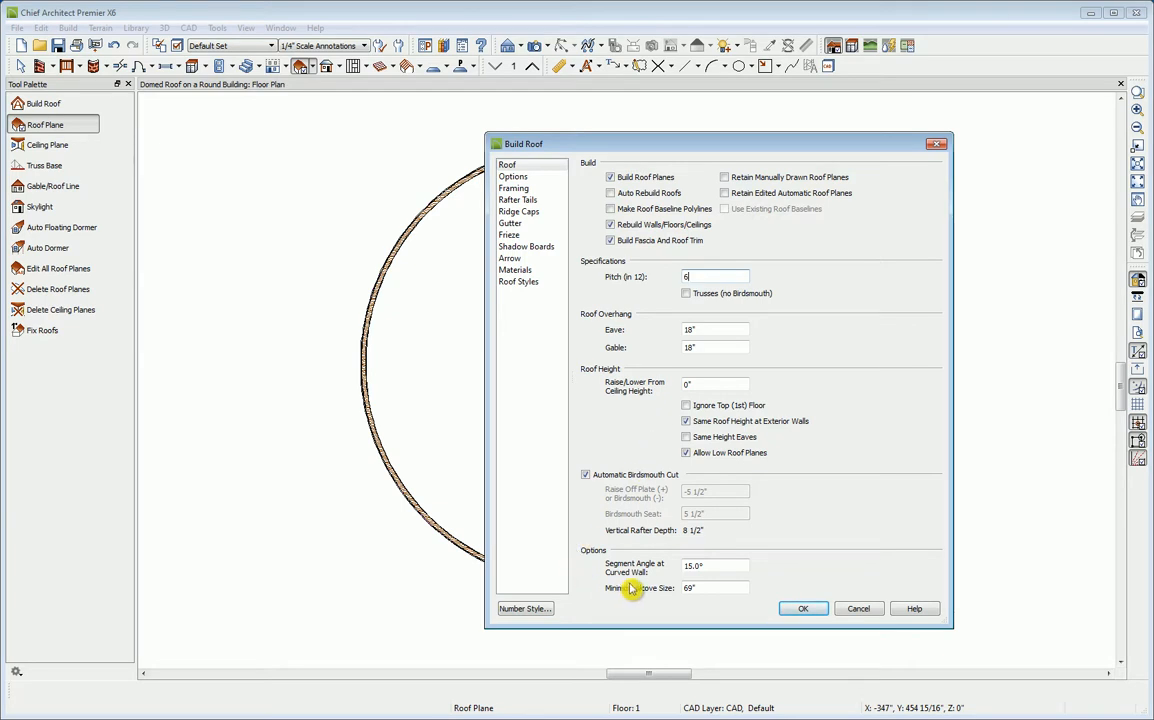
pyautogui.click(714, 564)
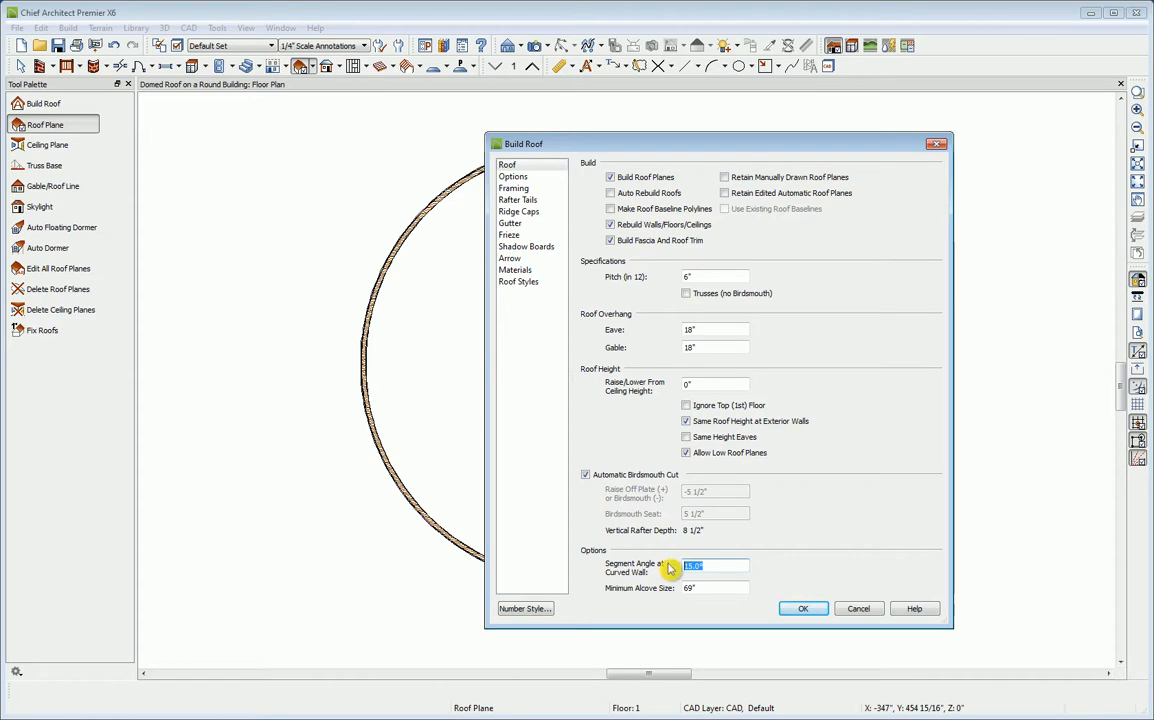
pyautogui.write('2')
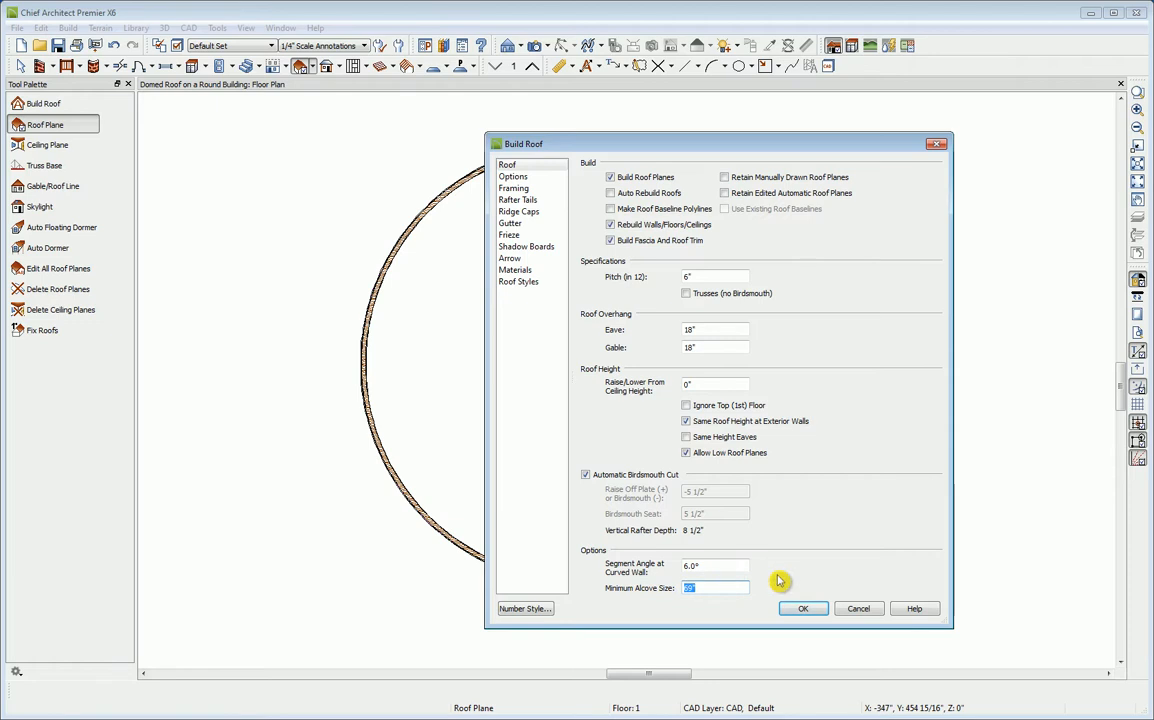
pyautogui.click(804, 608)
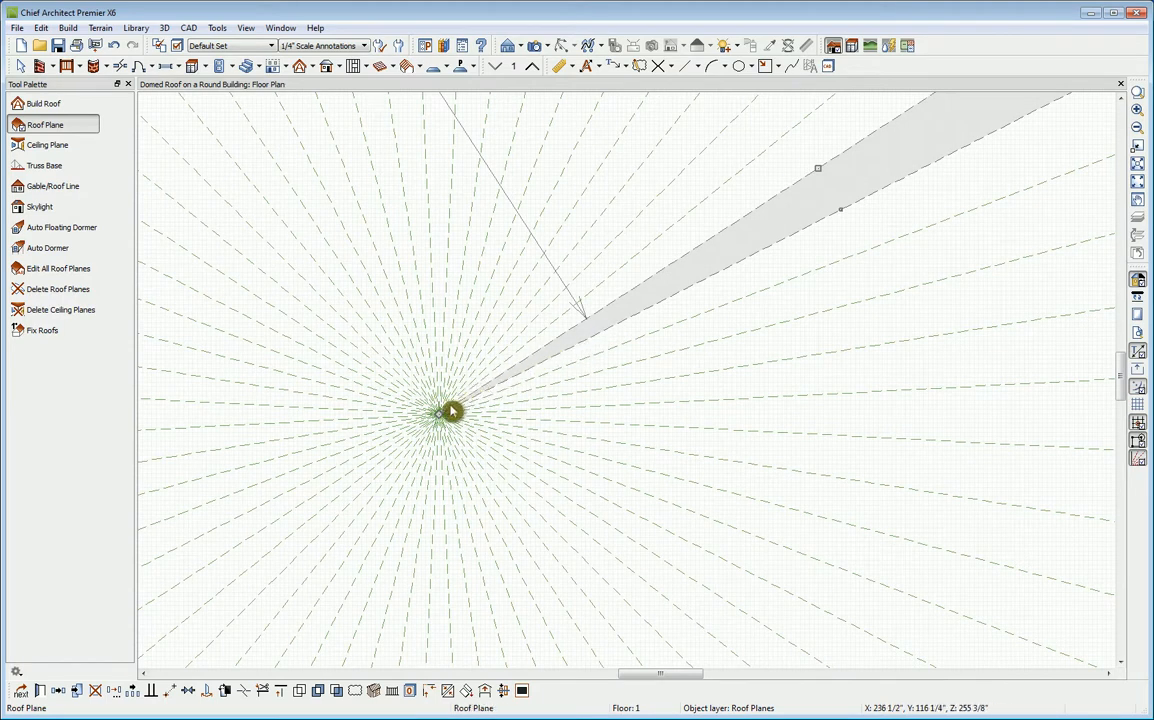
pyautogui.moveTo(618, 338)
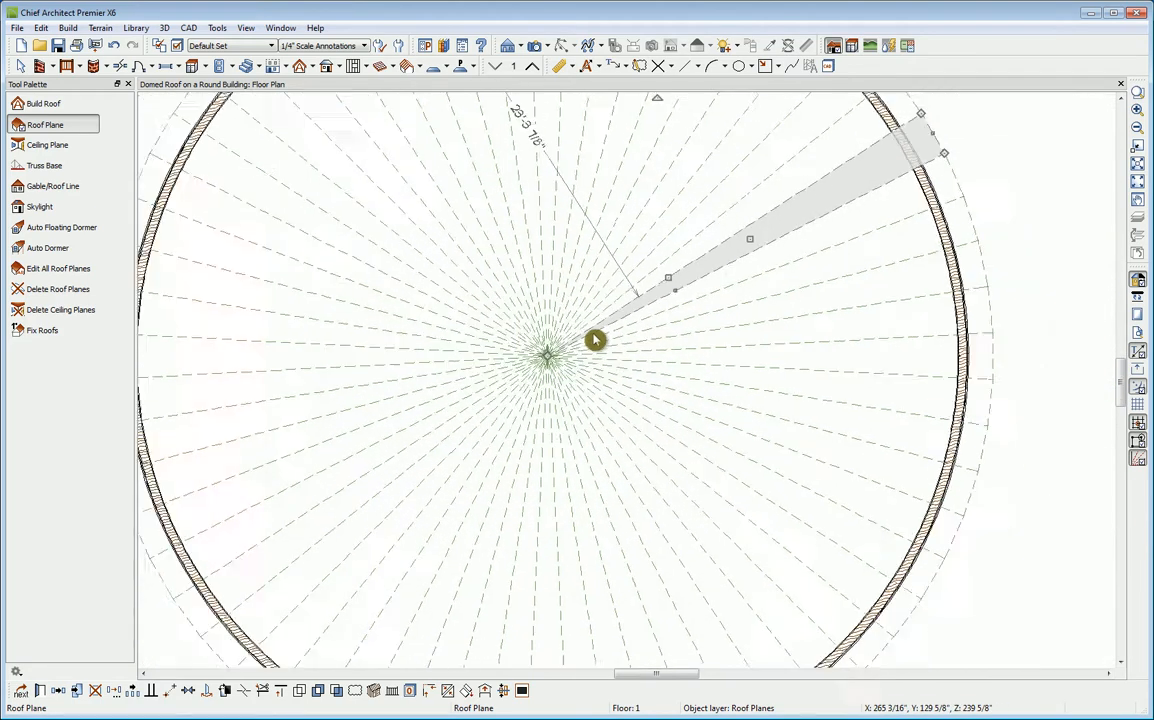
pyautogui.scroll(-3)
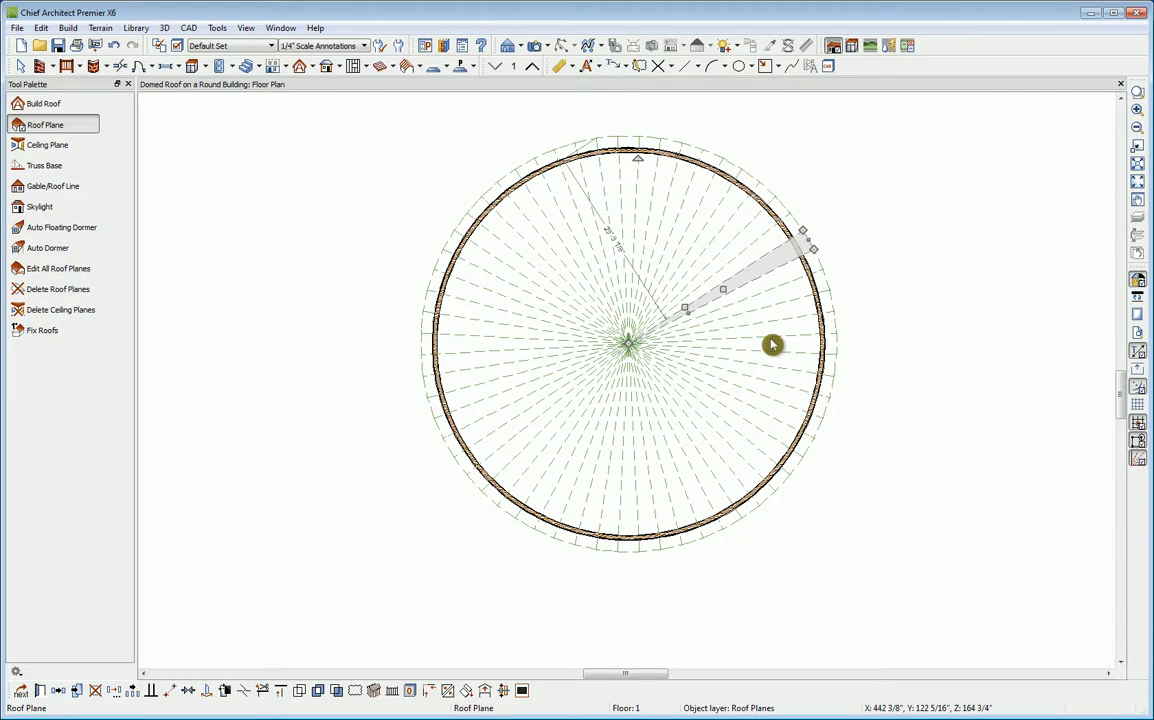
pyautogui.moveTo(760, 336)
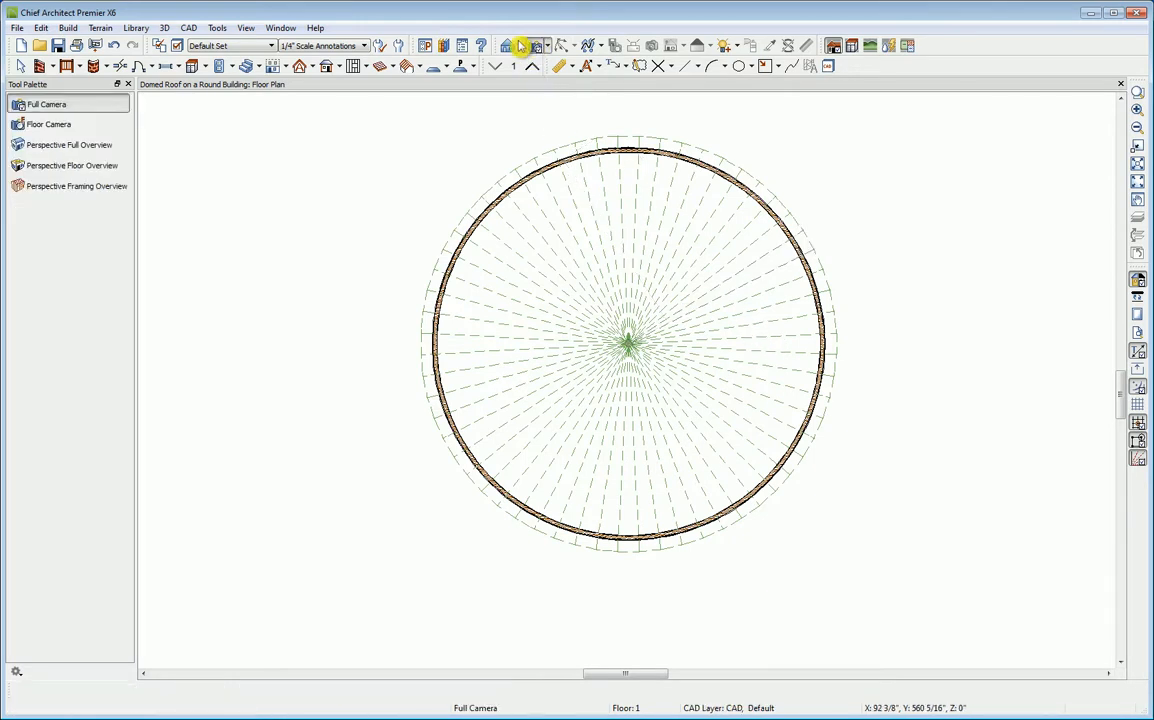
# - Show a Perspective Full Overview of the round building and its roof
pyautogui.click(72, 144)
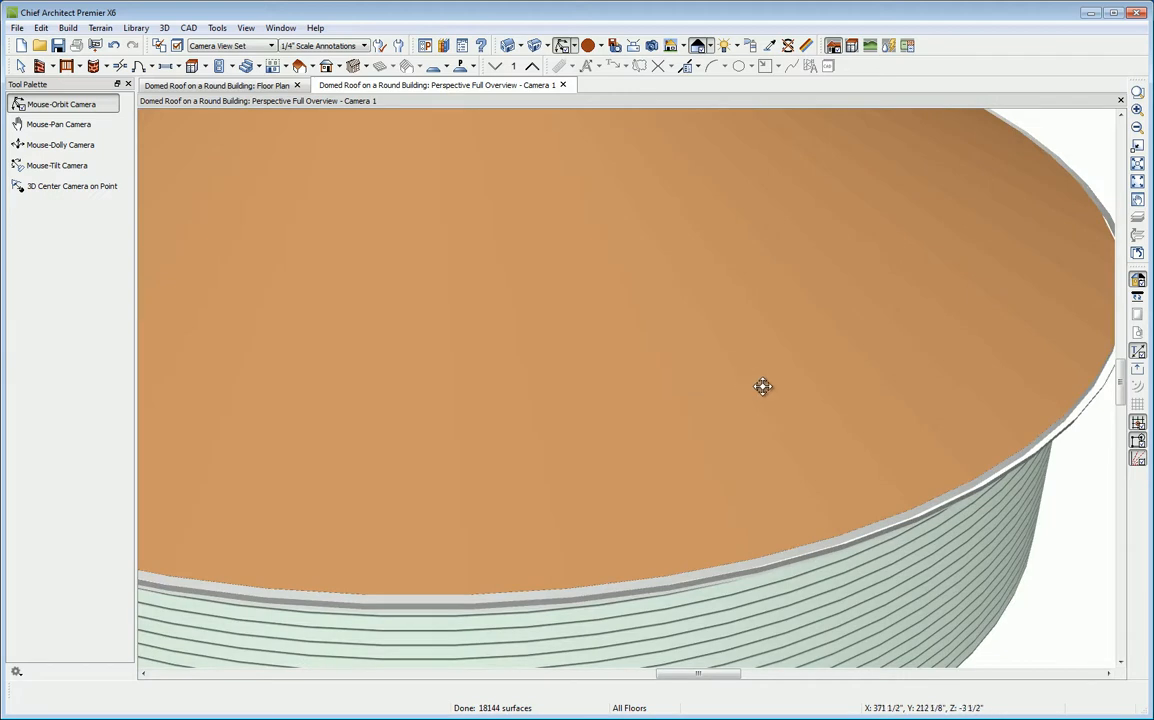
pyautogui.moveTo(988, 380)
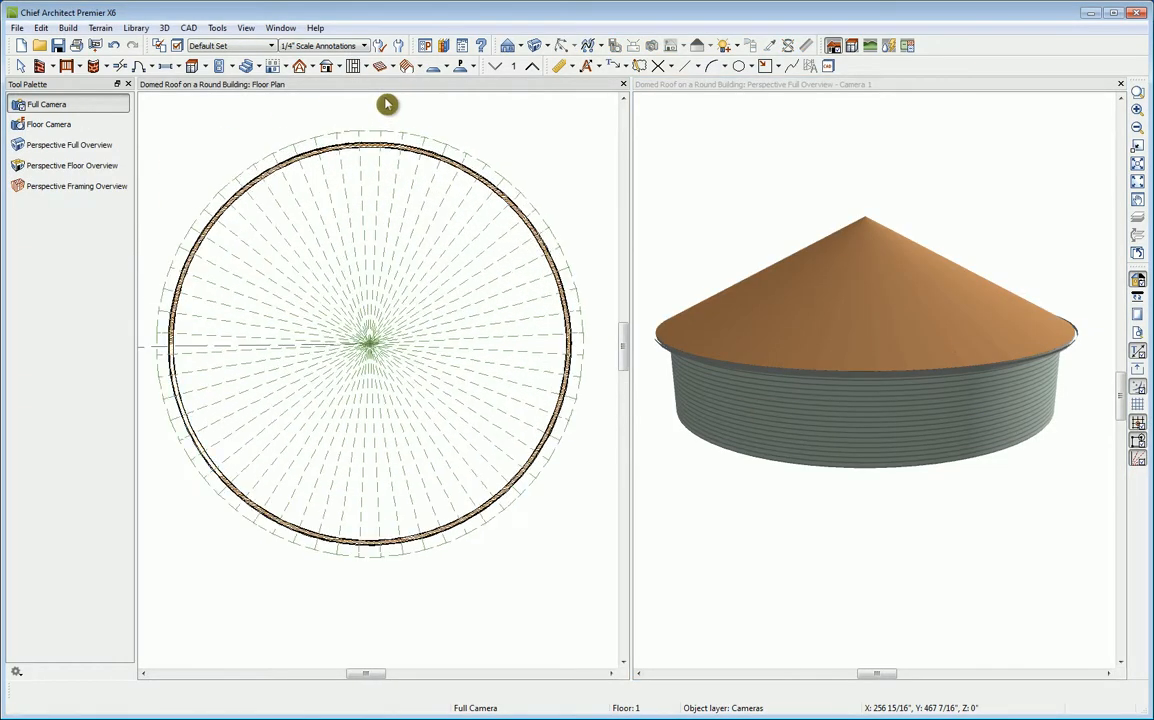
pyautogui.moveTo(392, 276)
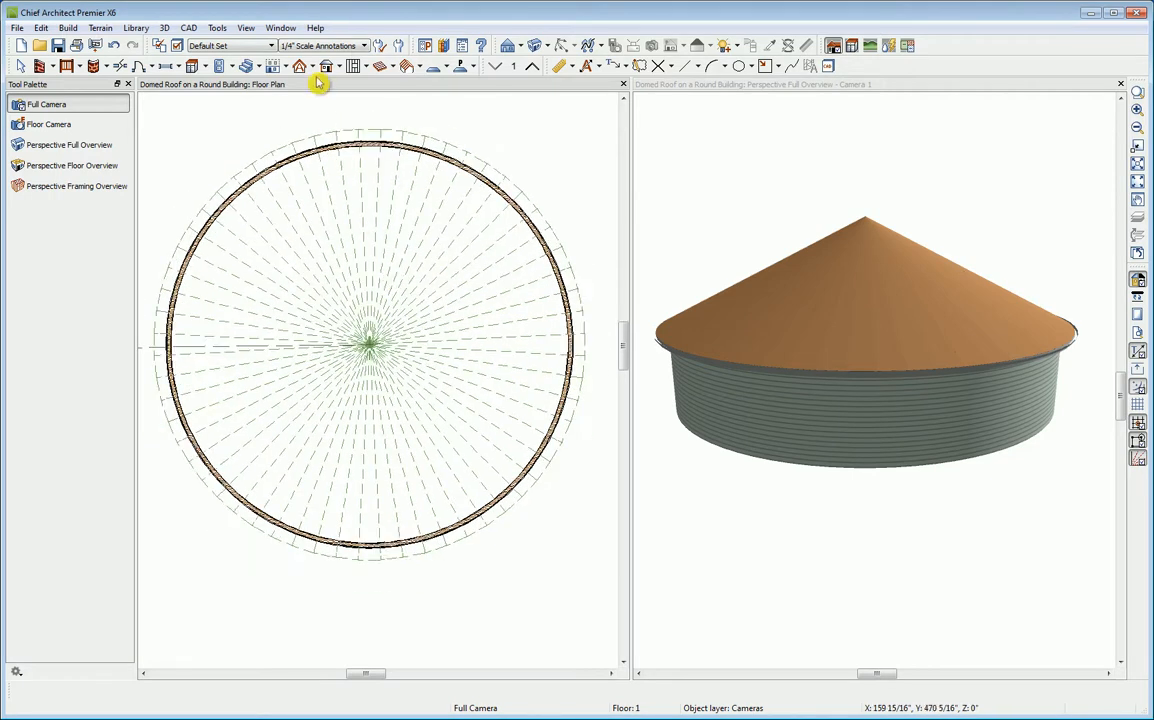
# - Make the roof planes curved with a 5° angle at the ridge, forming a dome
pyautogui.click(300, 66)
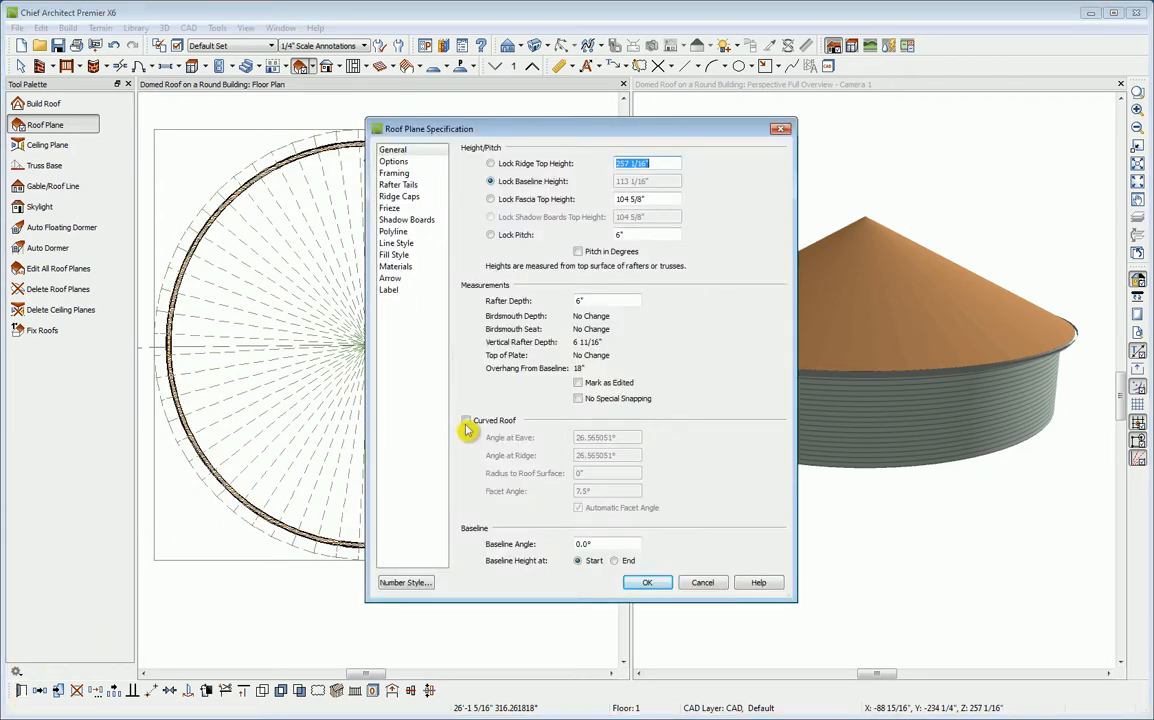
pyautogui.click(464, 420)
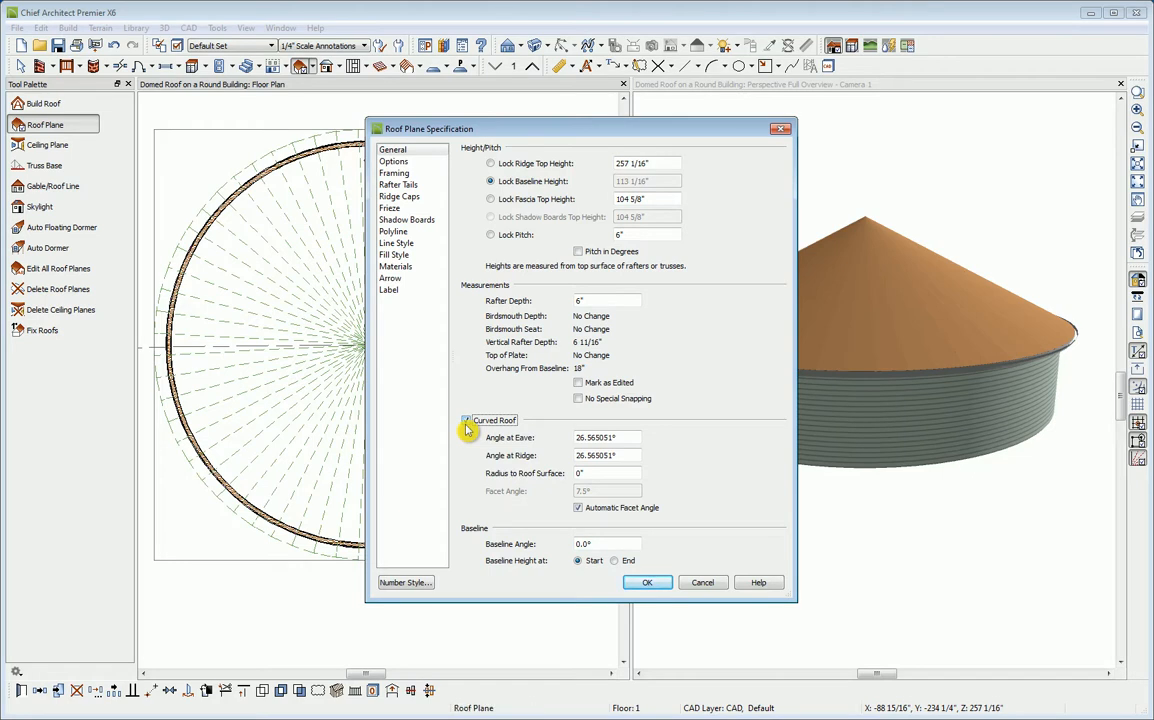
pyautogui.click(464, 420)
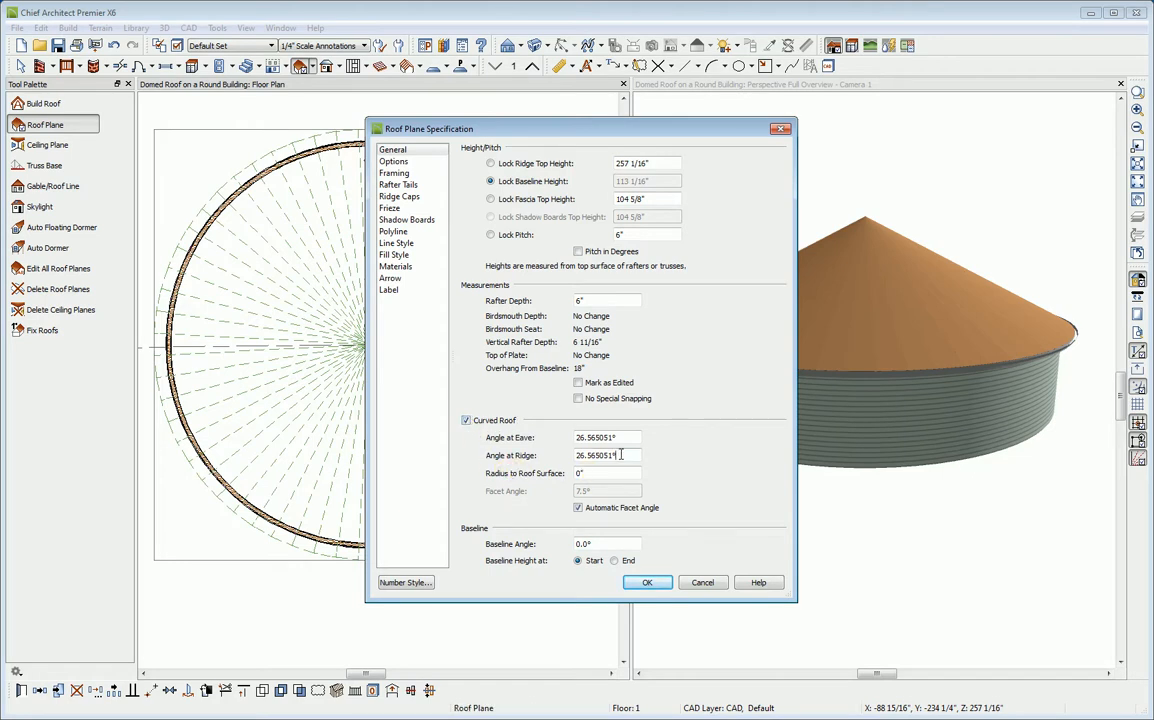
pyautogui.tripleClick(604, 456)
pyautogui.write('5')
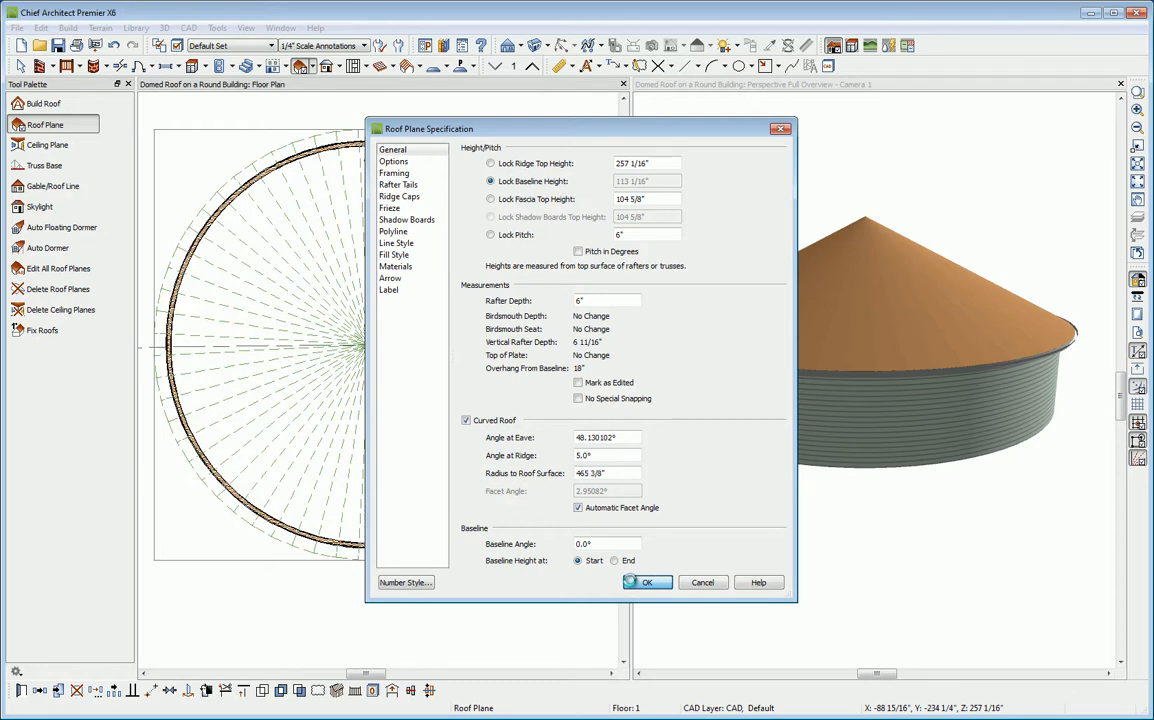
pyautogui.click(648, 582)
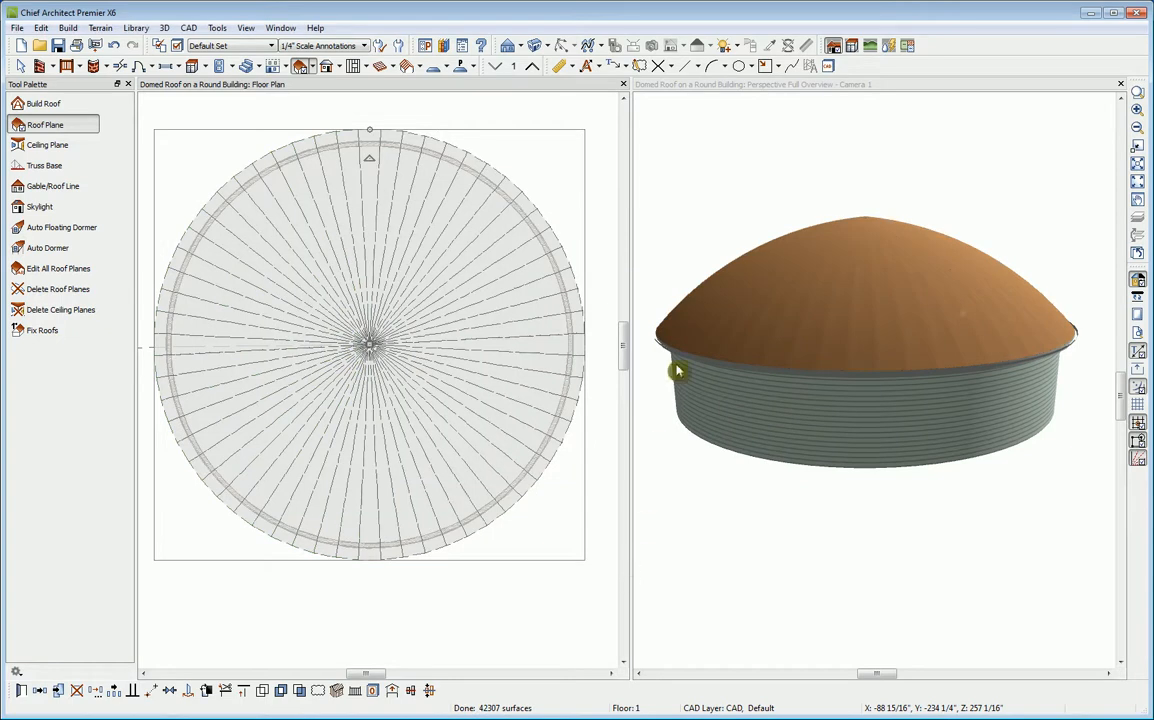